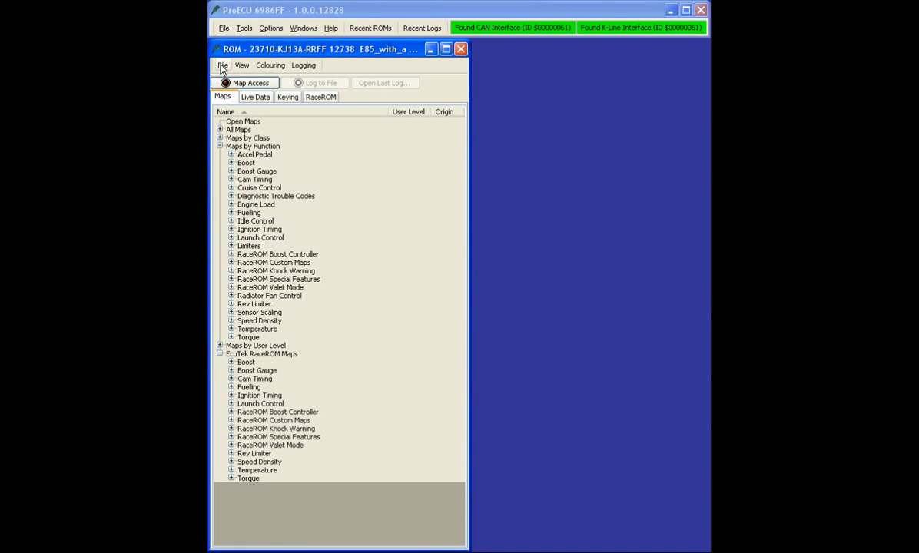
# Show the Live Data list of logged parameters for the open ROM.
pyautogui.click(256, 97)
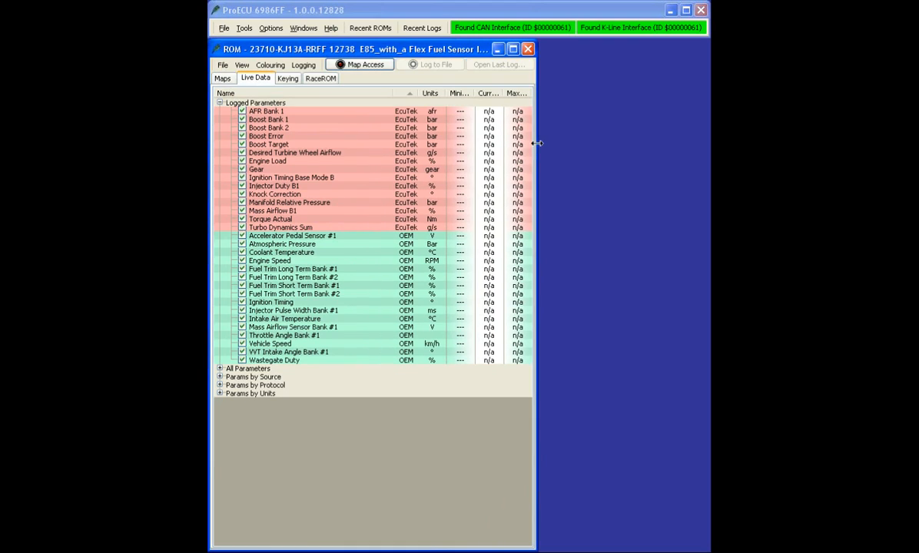
pyautogui.moveTo(356, 190)
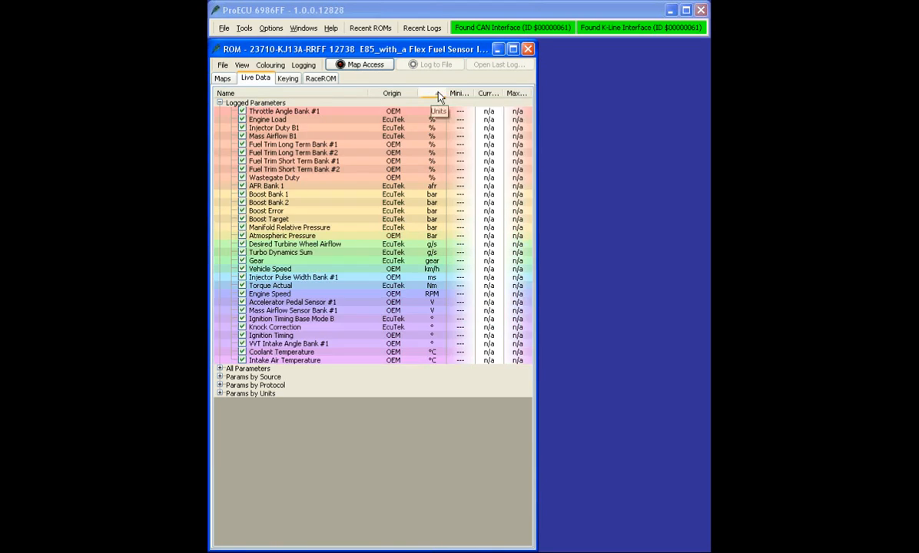
# Group parameters by origin, check Manifold Relative Pressure and Turbo Dynamics Sum, and expand All Parameters.
pyautogui.click(391, 94)
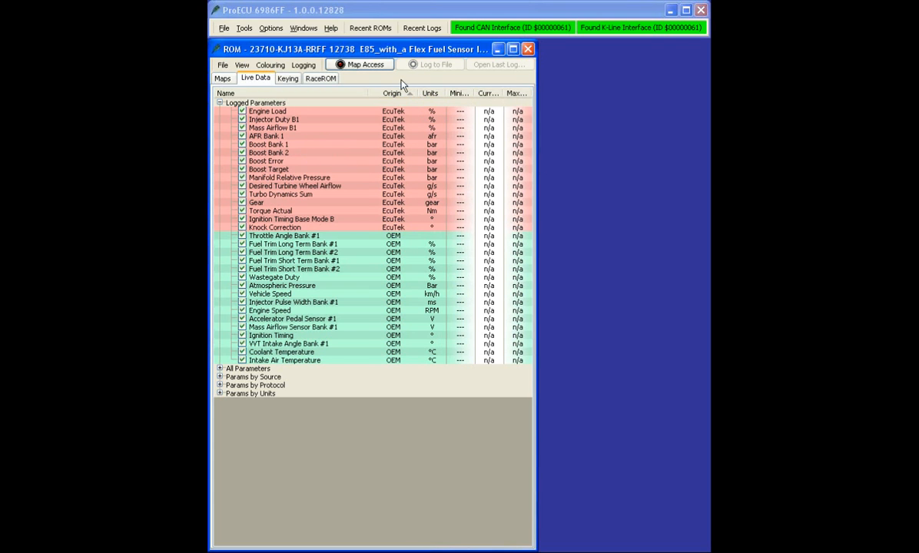
pyautogui.click(289, 179)
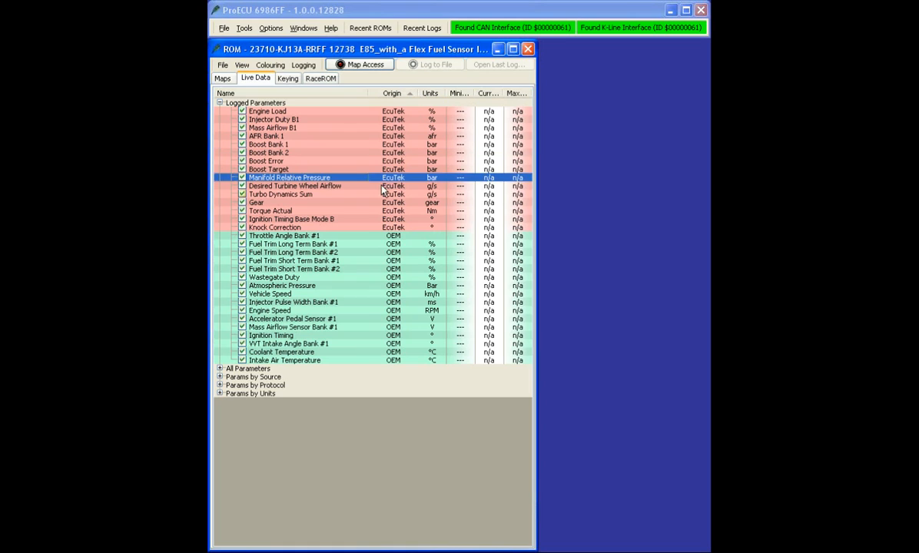
pyautogui.click(279, 193)
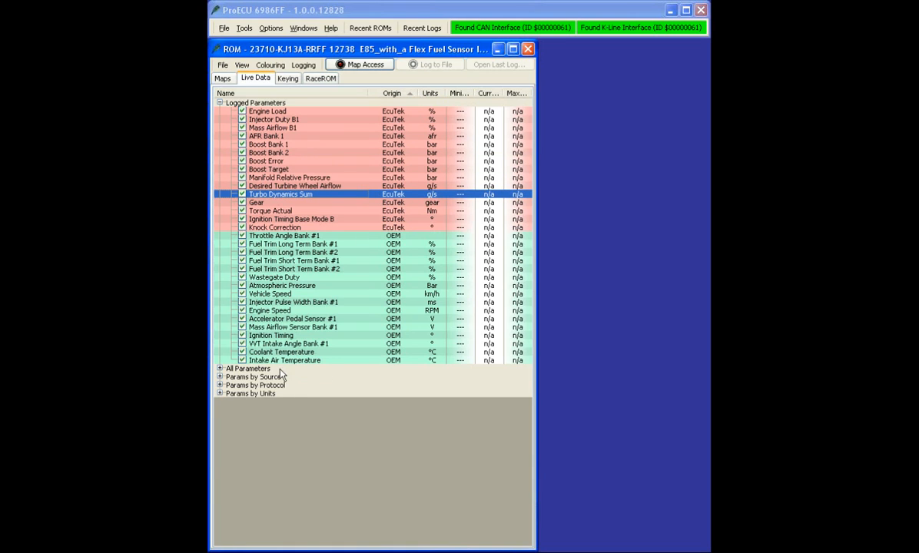
pyautogui.click(247, 369)
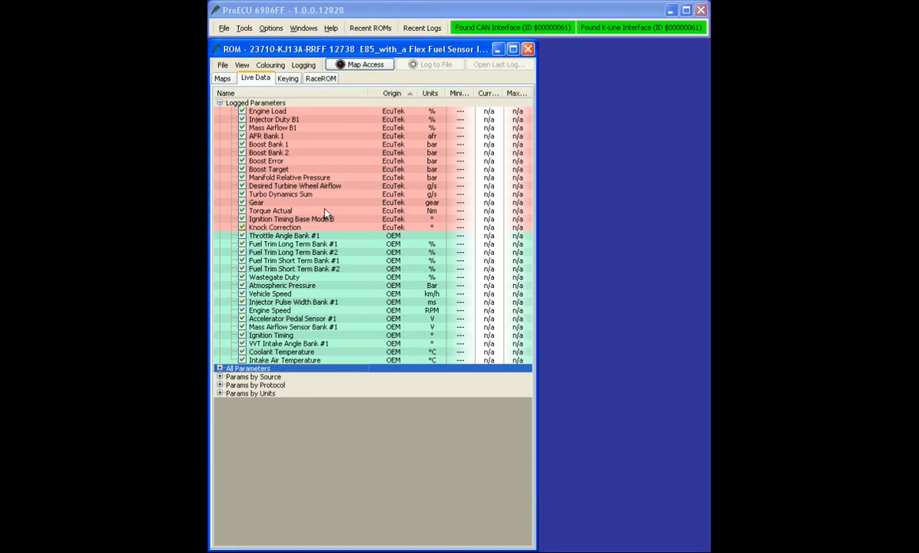
pyautogui.click(218, 368)
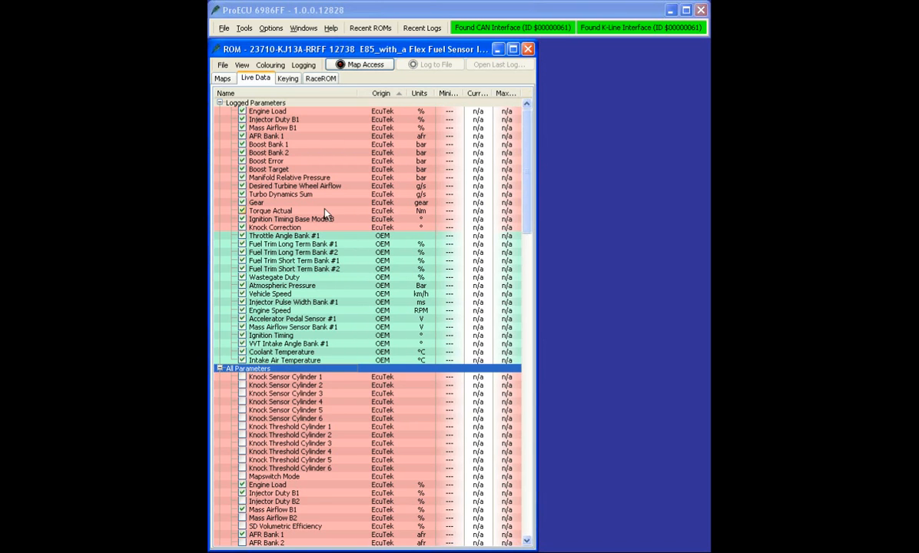
# Sort by name and move down All Parameters to the Custom Map O Result parameter.
pyautogui.scroll(-3)
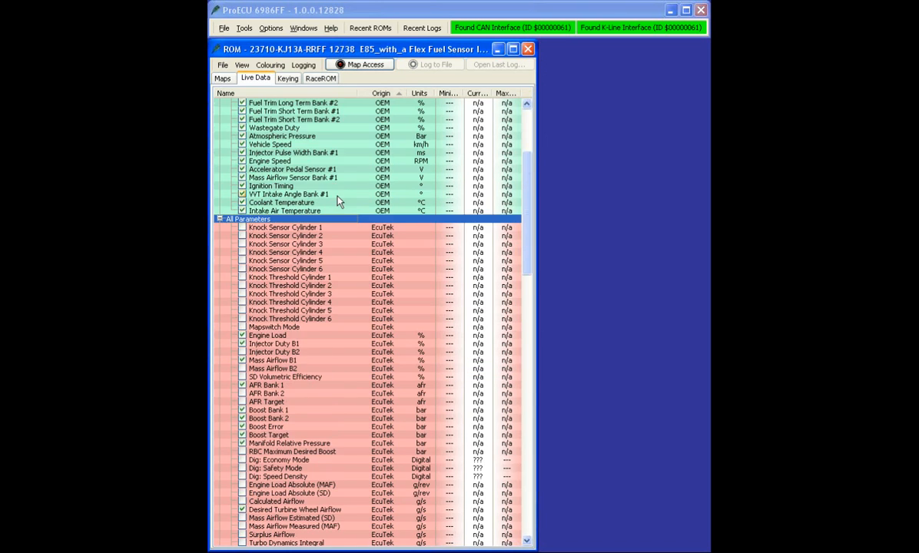
pyautogui.scroll(-3)
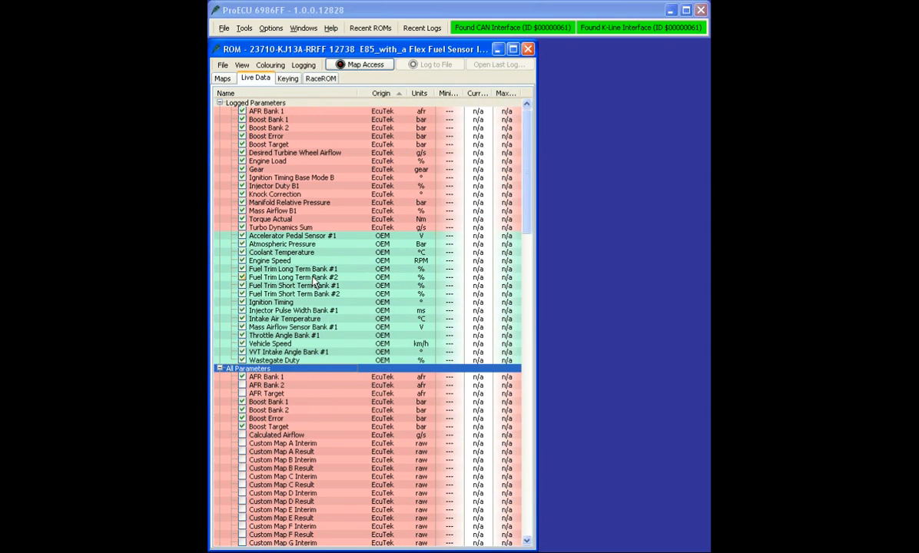
pyautogui.scroll(-3)
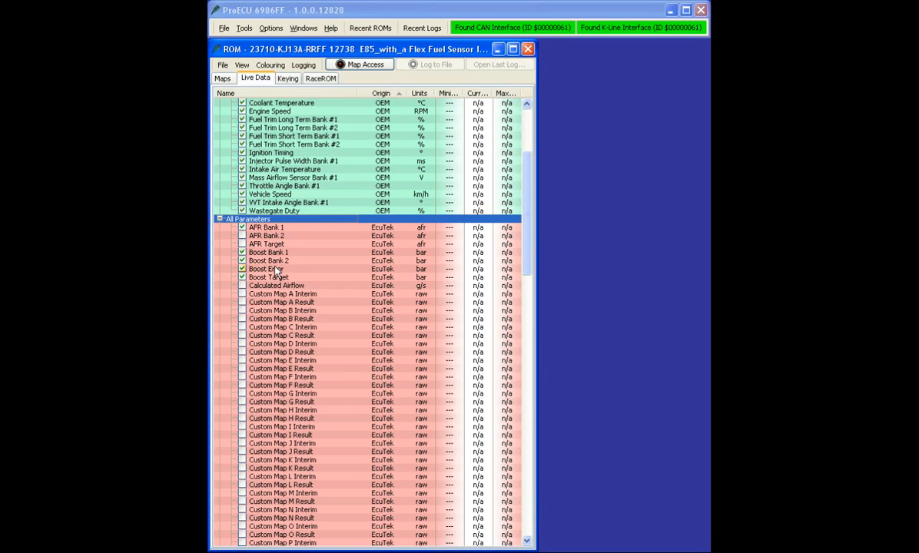
pyautogui.click(243, 252)
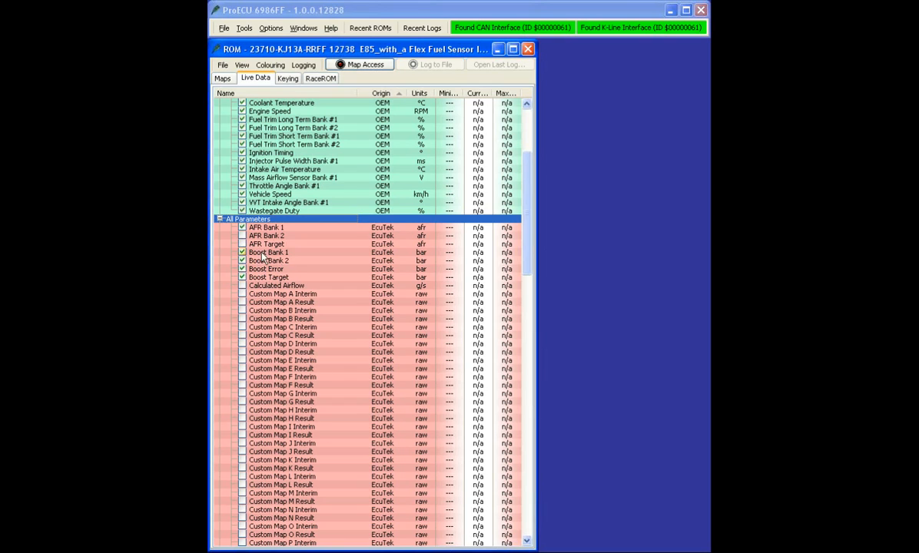
pyautogui.click(242, 276)
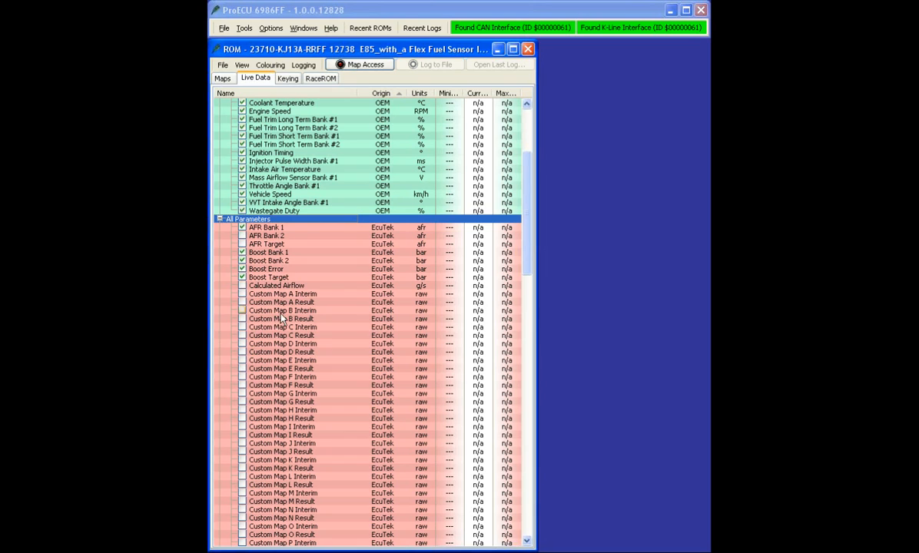
pyautogui.click(283, 310)
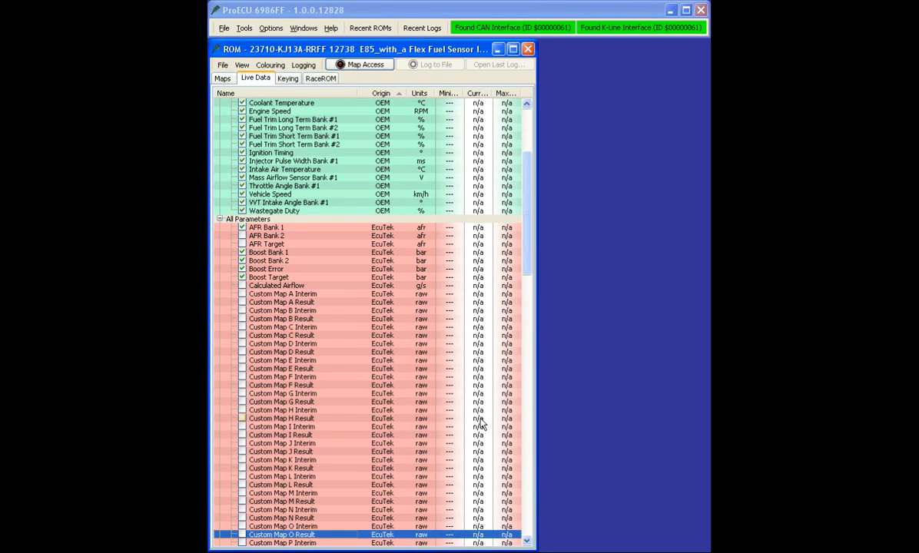
# Single out Dig. Economy Mode, Dig. Safety Mode and Dig. Speed Density in the full list.
pyautogui.scroll(-3)
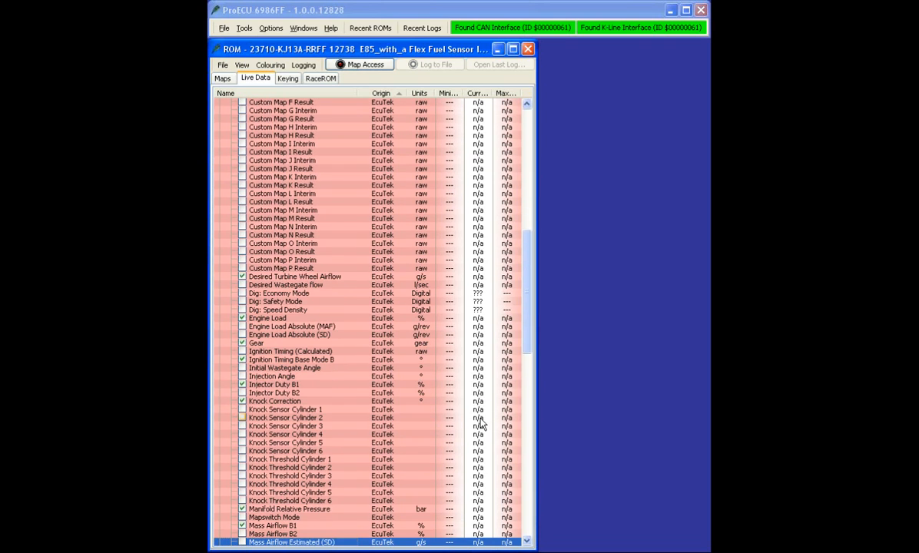
pyautogui.click(280, 292)
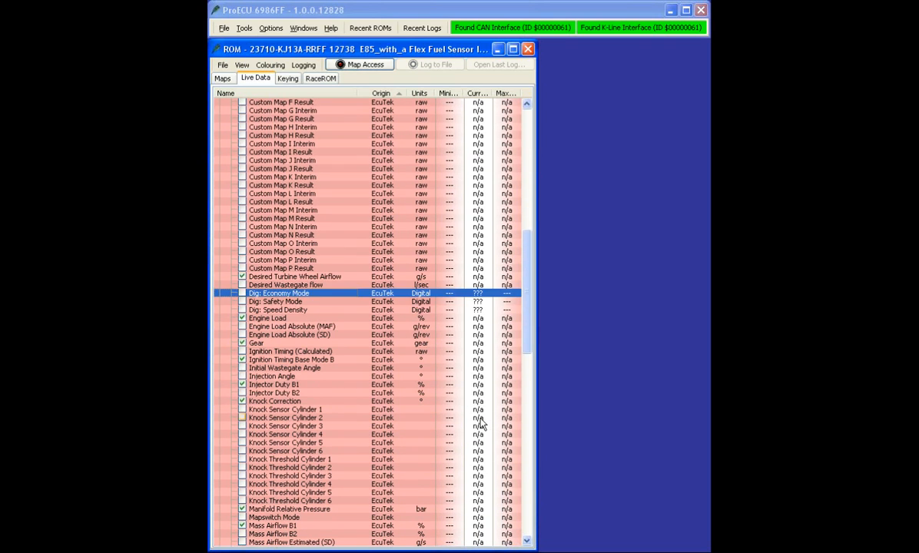
pyautogui.click(307, 284)
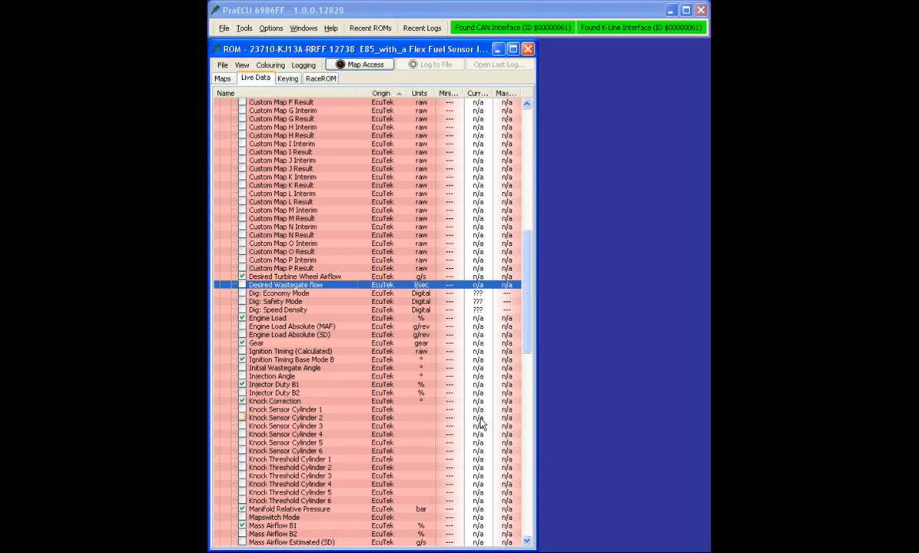
pyautogui.click(307, 311)
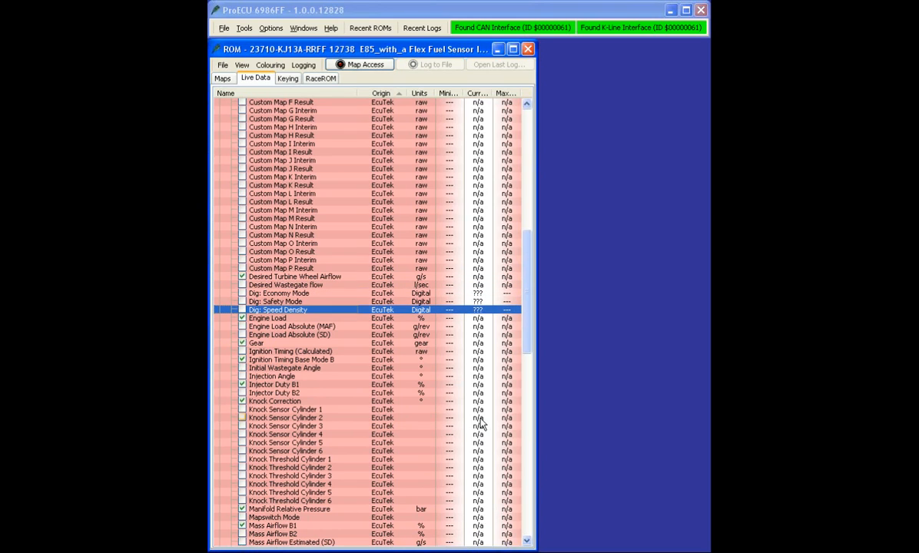
pyautogui.click(292, 292)
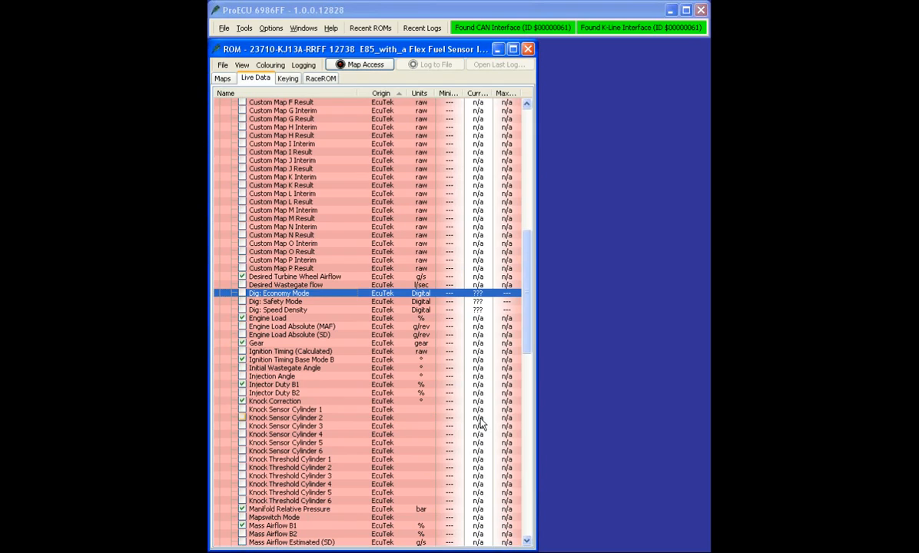
pyautogui.click(276, 301)
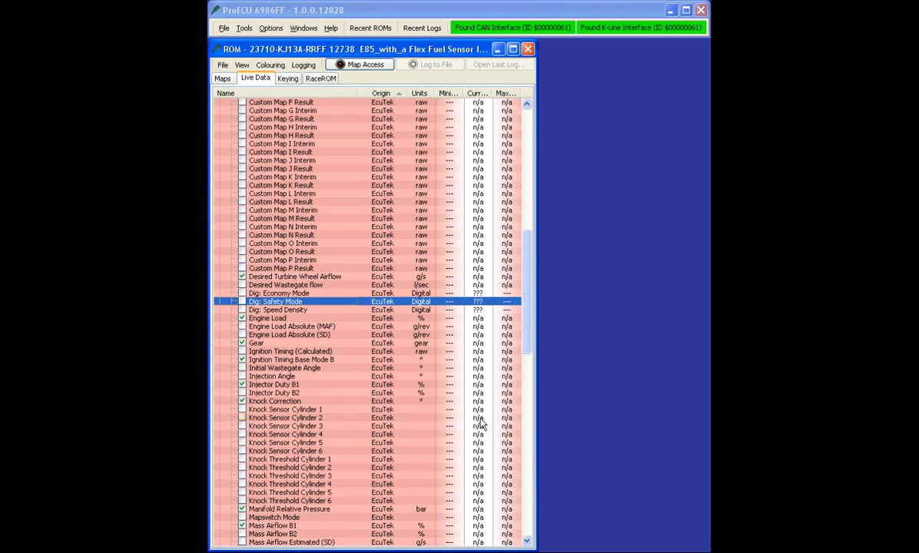
pyautogui.click(277, 310)
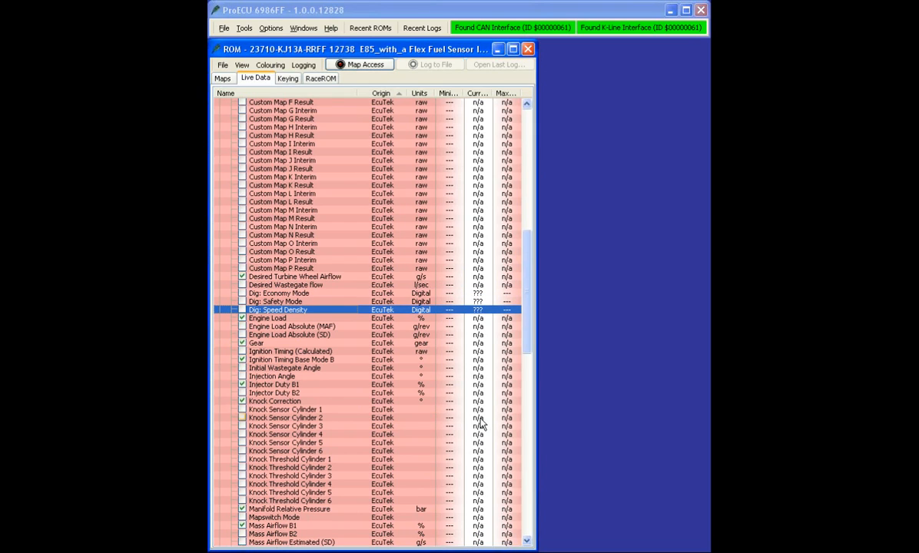
# Select Engine Load, then Ignition Timing (Calculated) in the Live Data list.
pyautogui.click(268, 318)
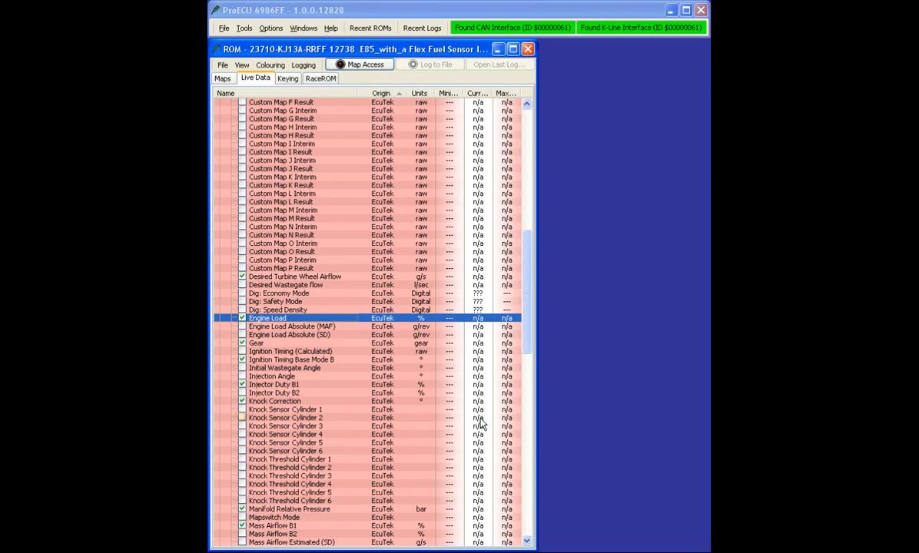
pyautogui.click(292, 326)
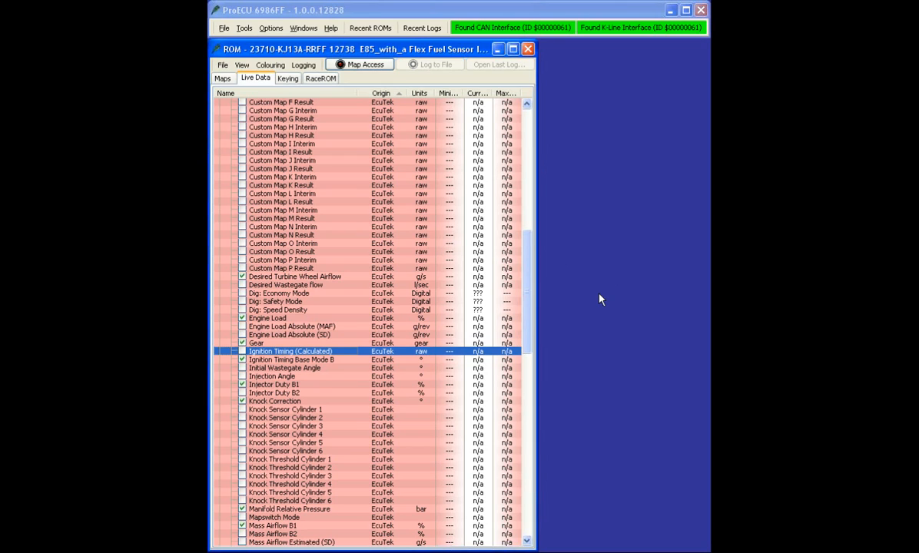
pyautogui.moveTo(535, 289)
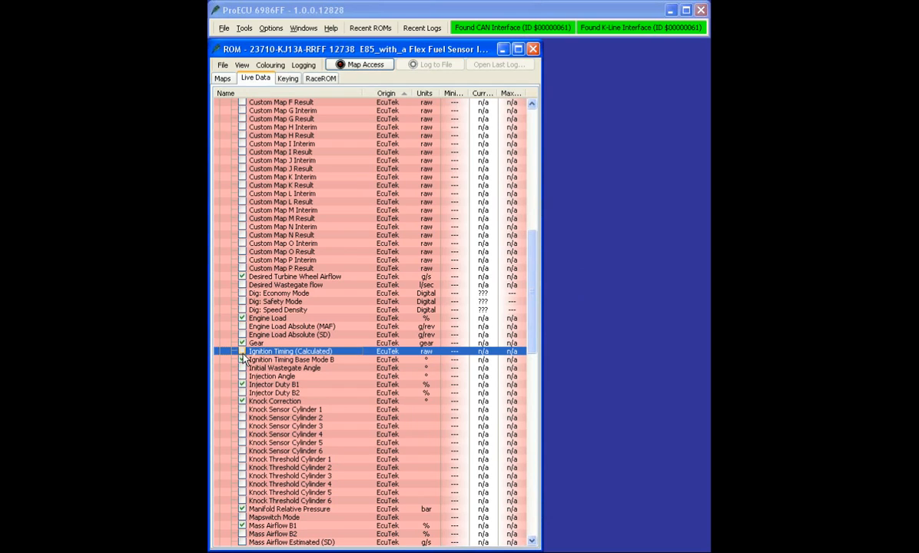
pyautogui.moveTo(244, 357)
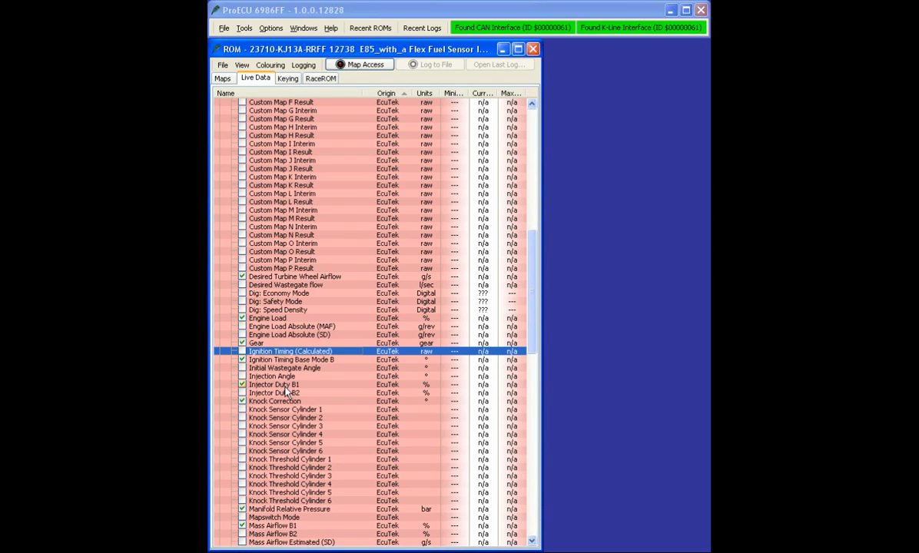
pyautogui.moveTo(275, 393)
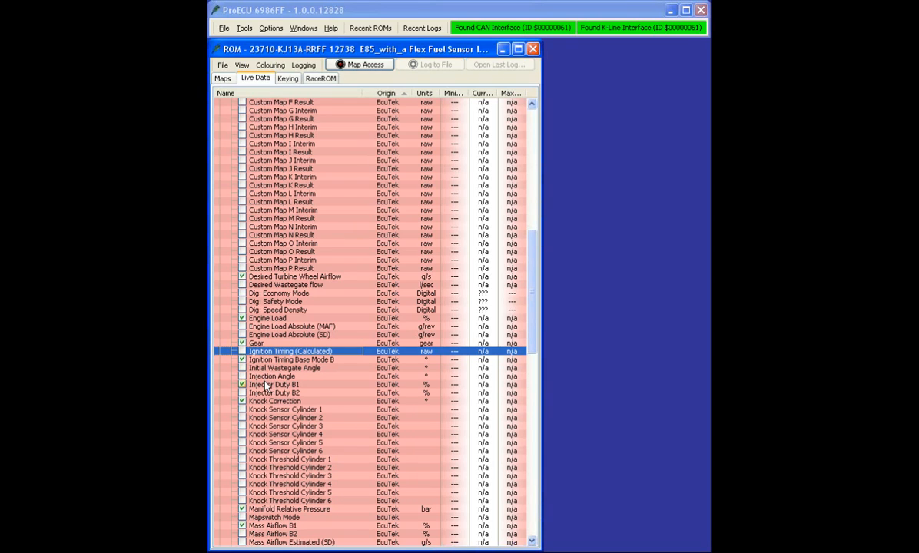
# Move the list down to the Mass Airflow, Torque and Wheel Speed parameters.
pyautogui.click(242, 384)
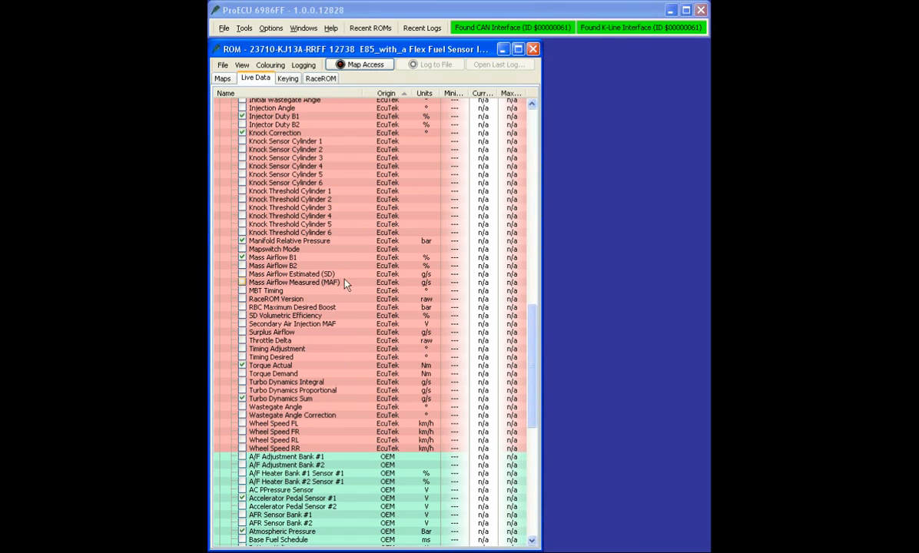
pyautogui.moveTo(312, 287)
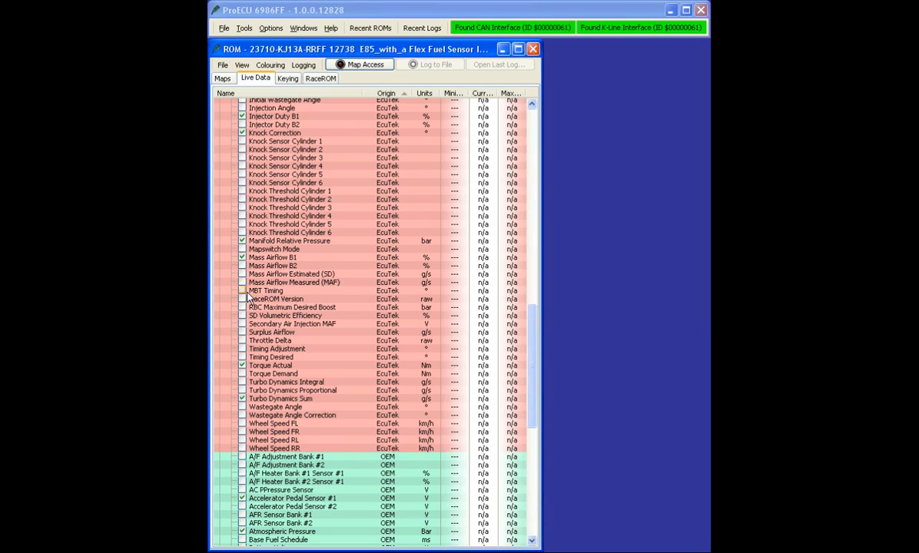
# Select the RaceROM Version parameter among the remaining EcuTek entries.
pyautogui.click(243, 291)
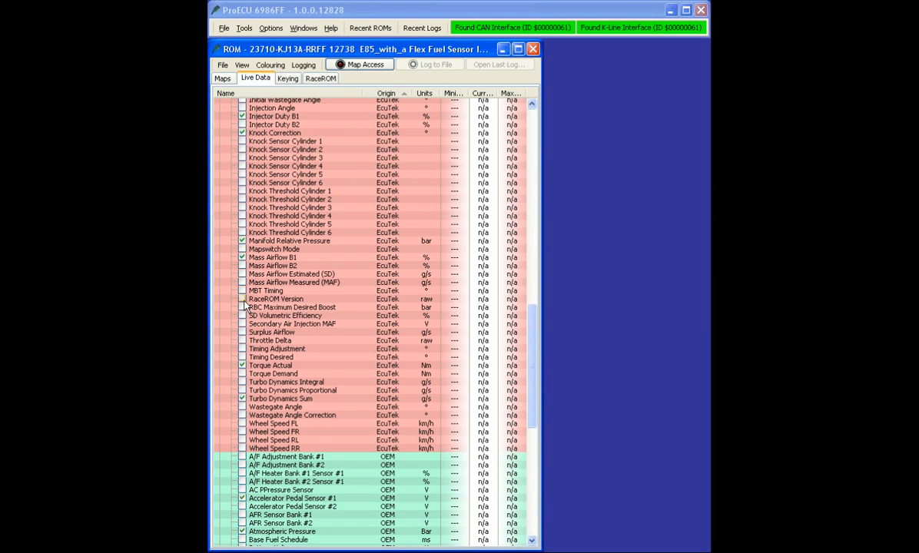
pyautogui.moveTo(282, 304)
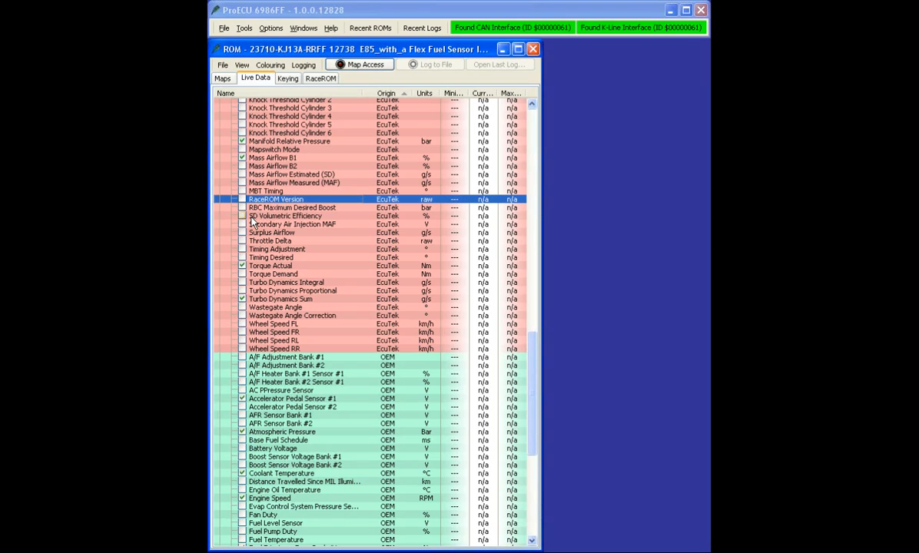
pyautogui.moveTo(269, 223)
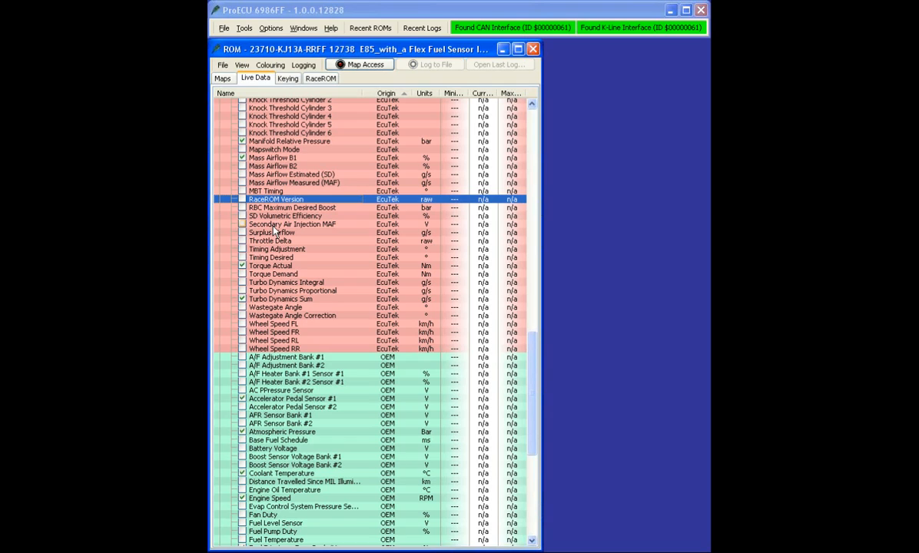
pyautogui.moveTo(247, 229)
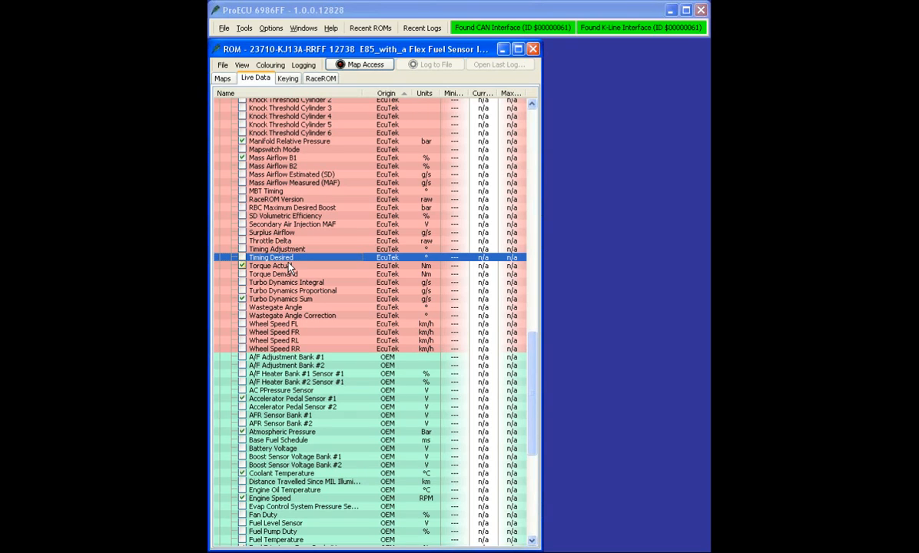
pyautogui.moveTo(290, 271)
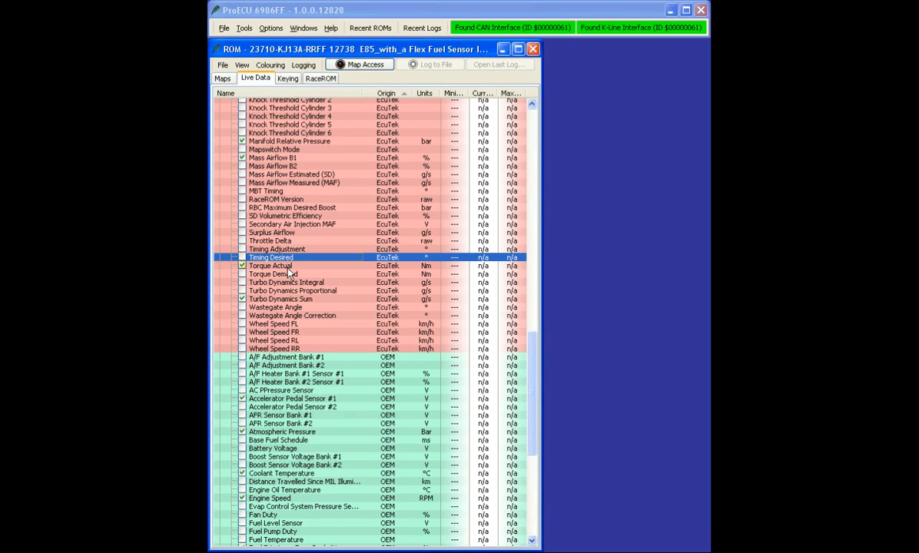
# Select Torque Demand, then Torque Actual in the Live Data list.
pyautogui.click(292, 274)
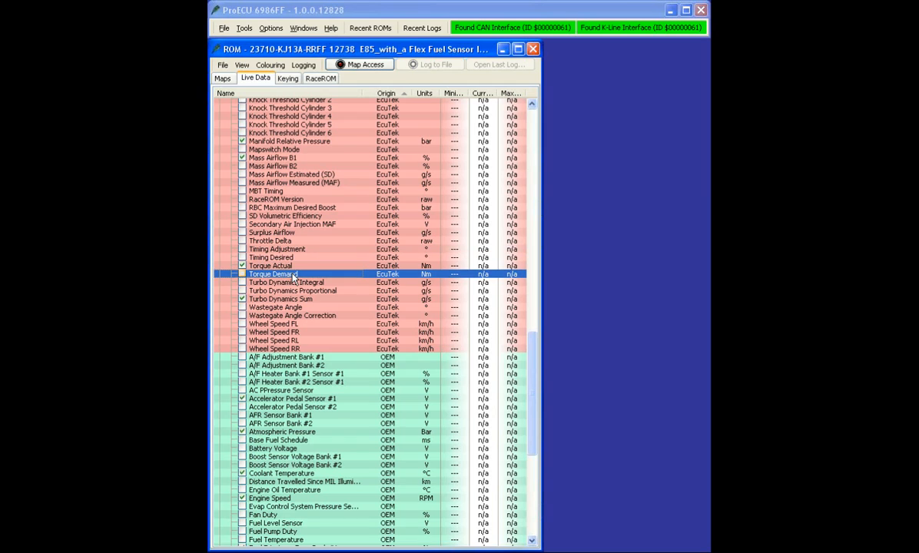
pyautogui.click(270, 264)
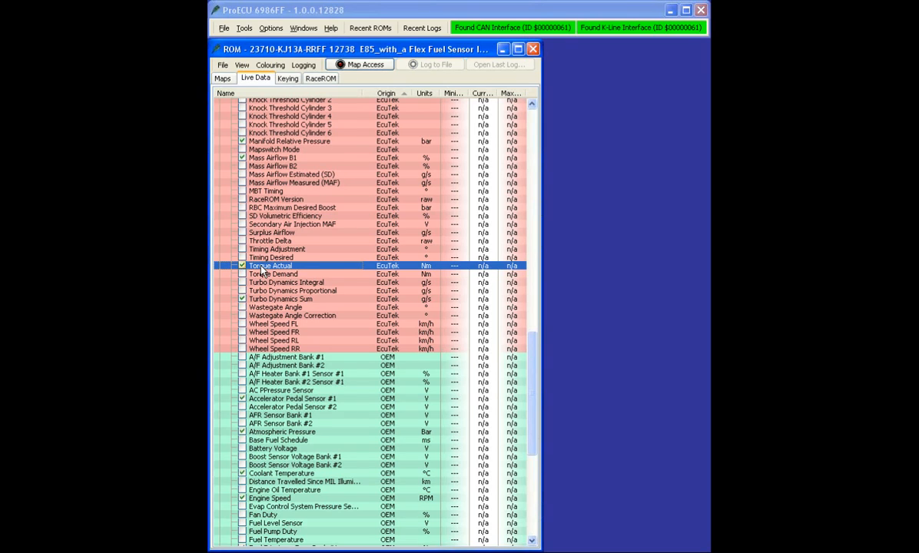
pyautogui.moveTo(301, 295)
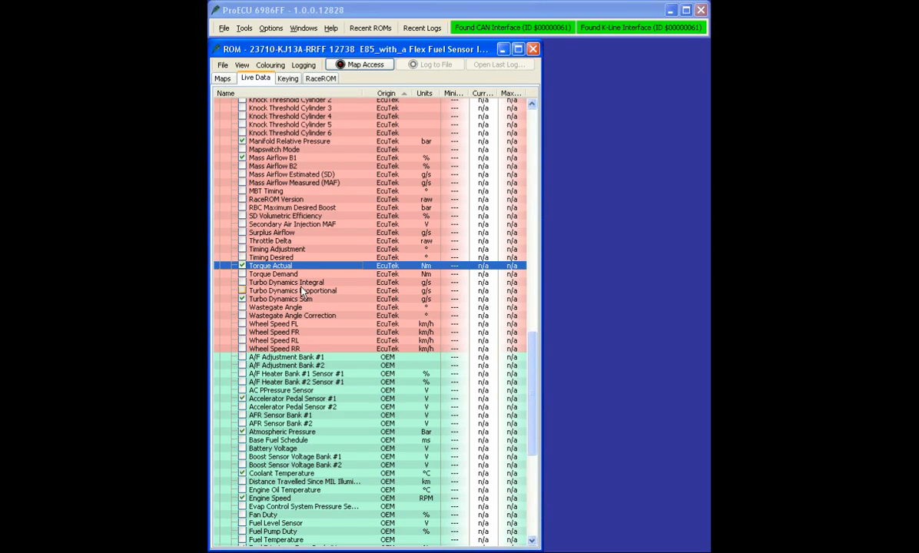
pyautogui.moveTo(306, 301)
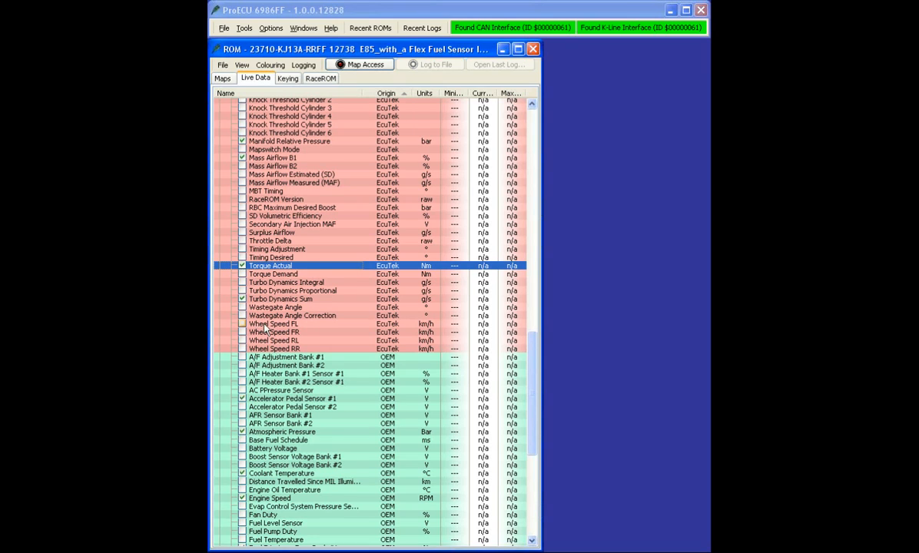
# Select Wheel Speed FR, then Wheel Speed FL in the Live Data list.
pyautogui.click(273, 332)
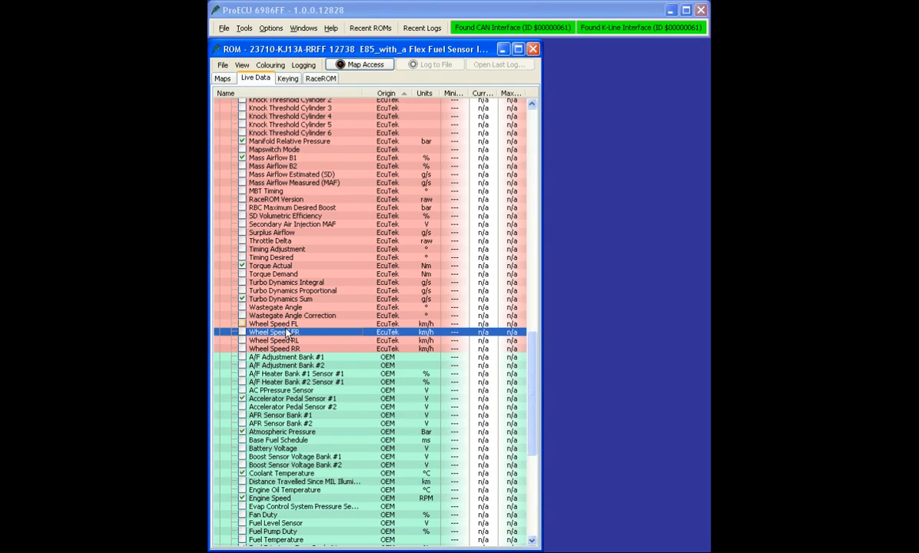
pyautogui.click(274, 323)
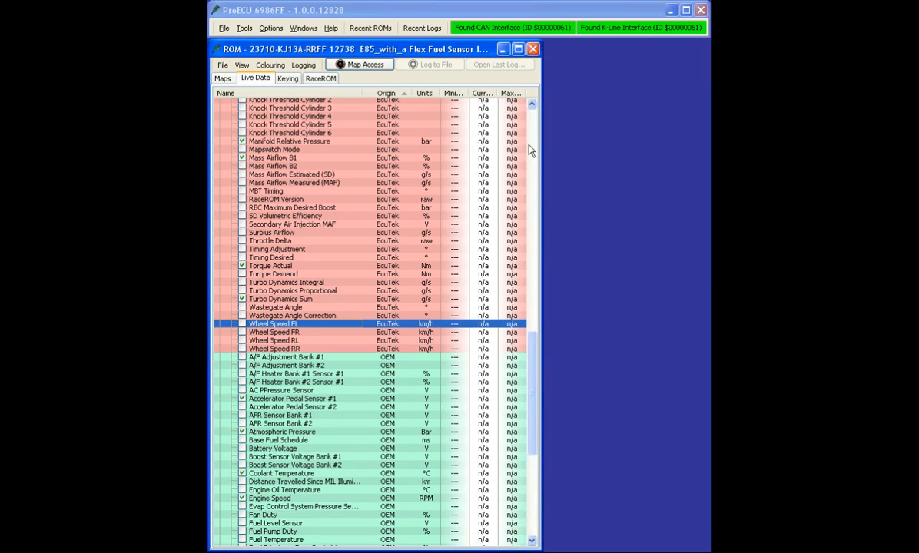
pyautogui.moveTo(515, 135)
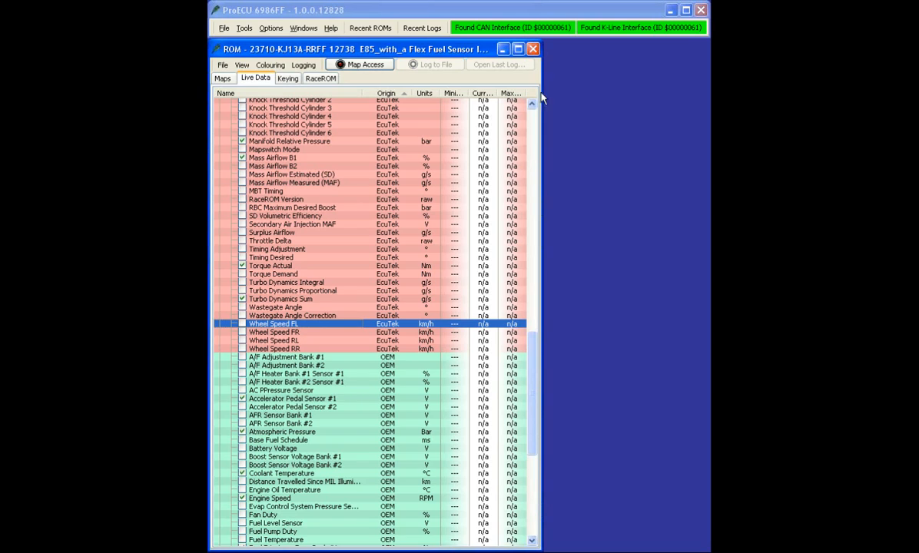
pyautogui.moveTo(534, 131)
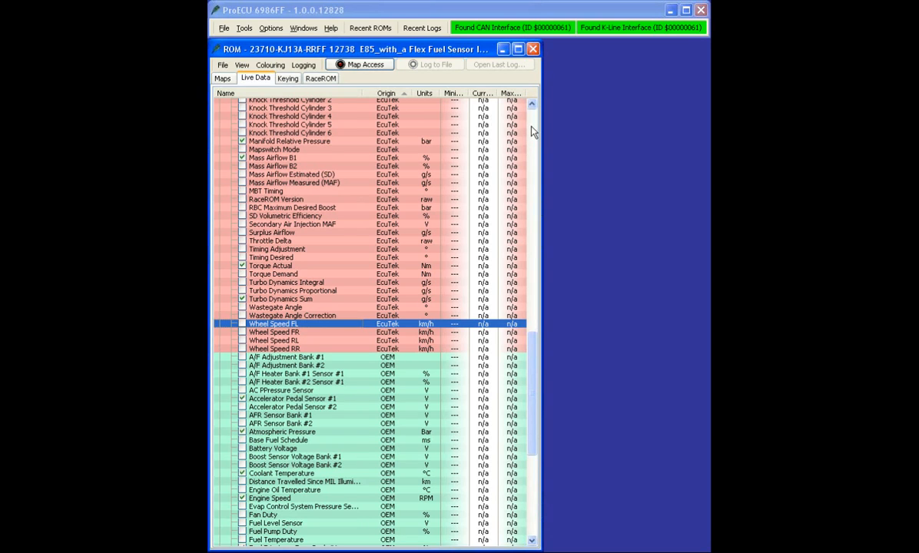